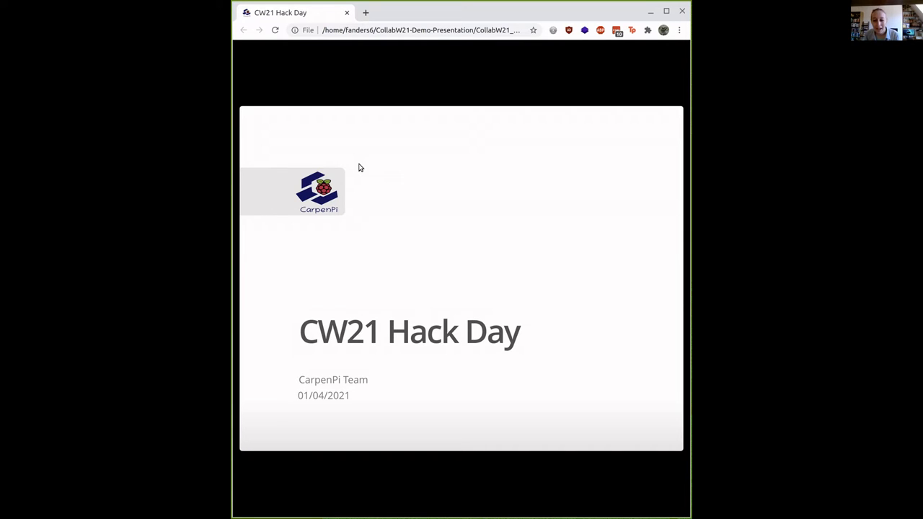
# - Advance from the CW21 Hack Day title slide past the outline to the Dev Team slide
pyautogui.press('Right')
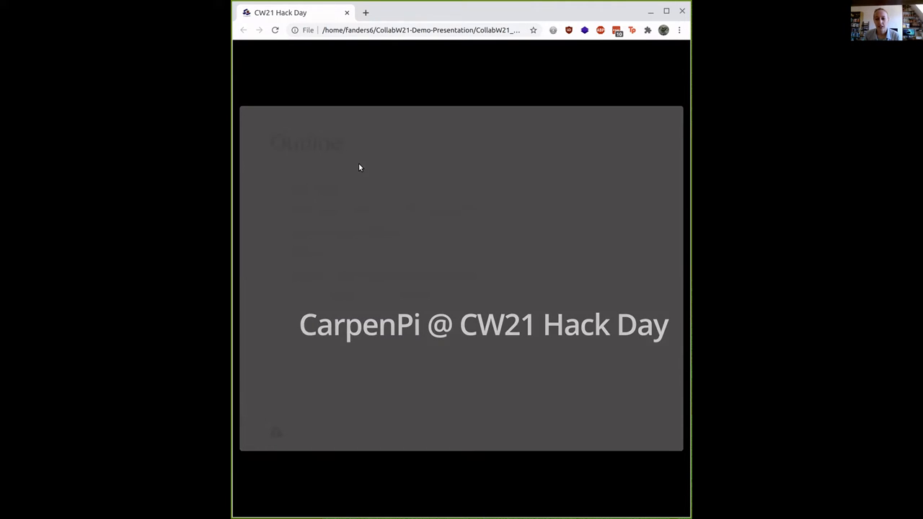
pyautogui.press('Right')
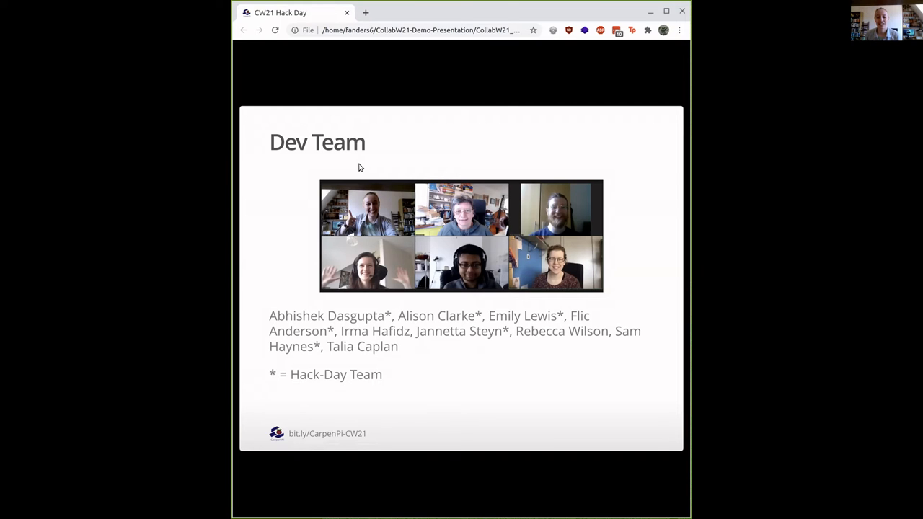
# - Advance to the 'What is the solution?' slide with the RaspAP access point diagram
pyautogui.press('Right')
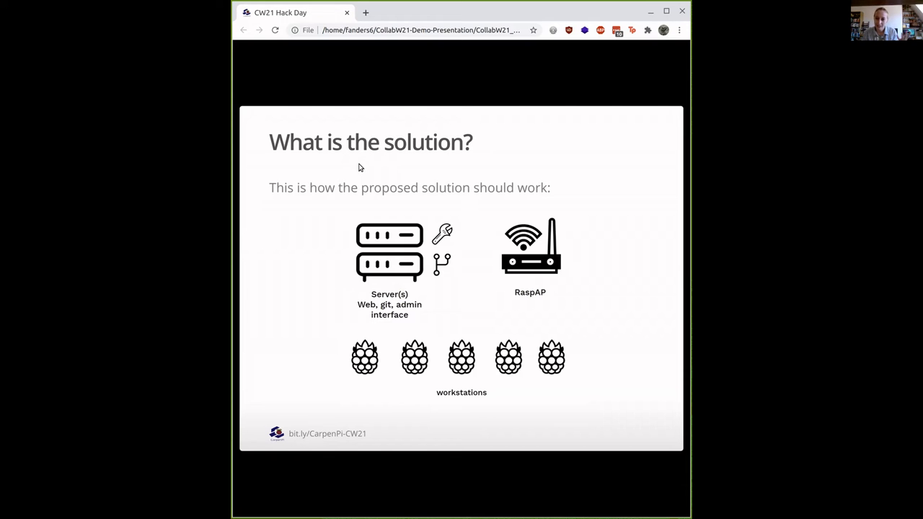
pyautogui.moveTo(512, 201)
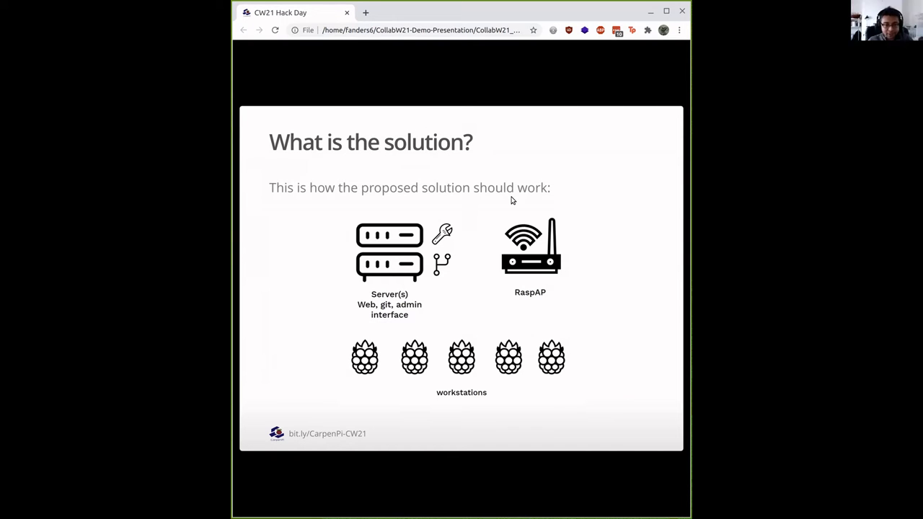
pyautogui.moveTo(658, 461)
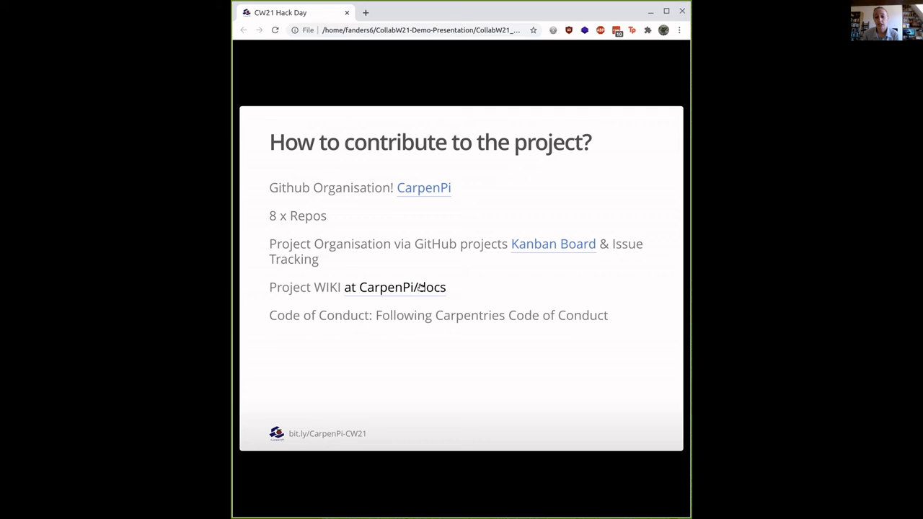
pyautogui.moveTo(426, 296)
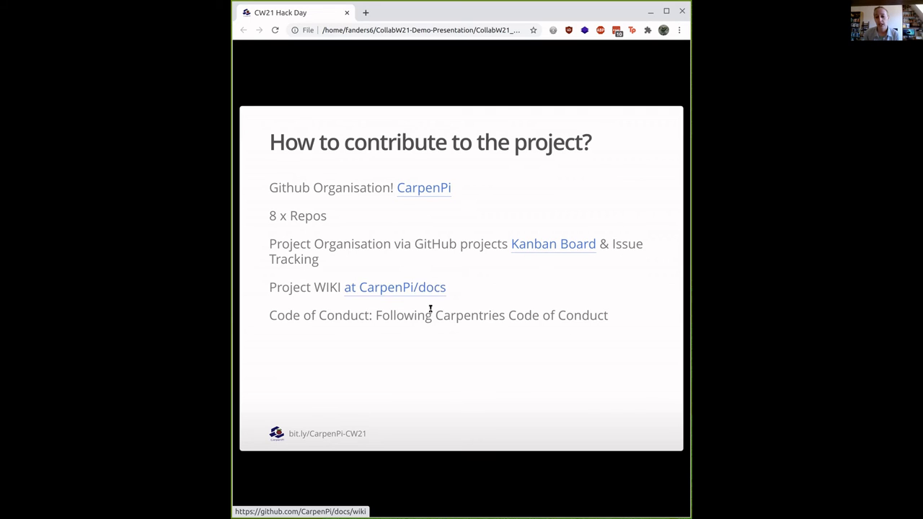
pyautogui.moveTo(524, 317)
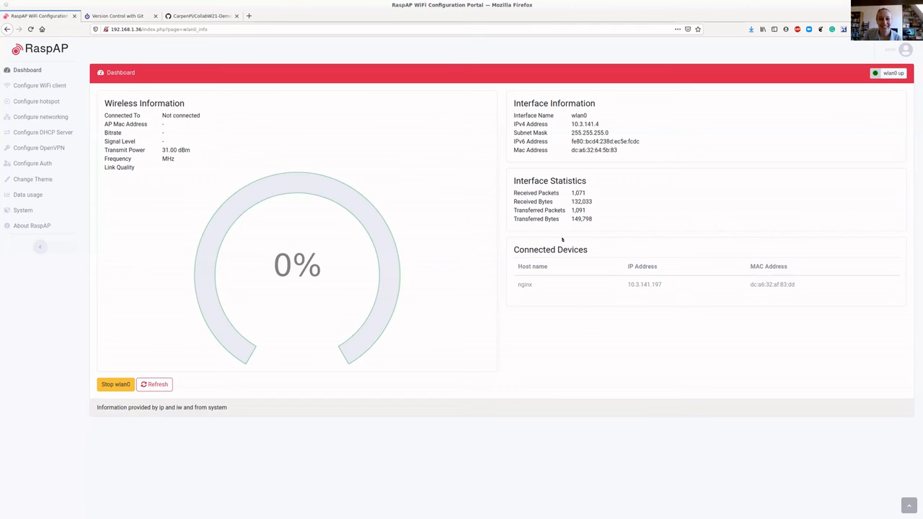
pyautogui.moveTo(522, 207)
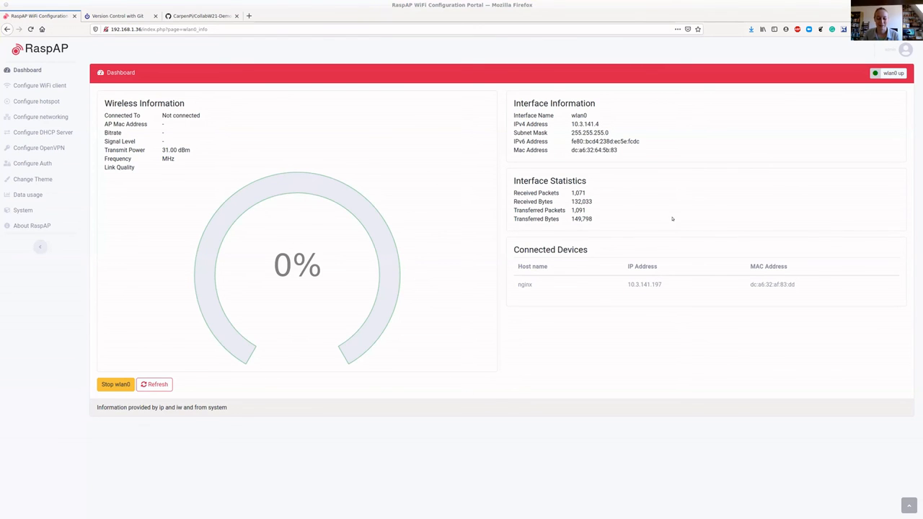
pyautogui.moveTo(546, 187)
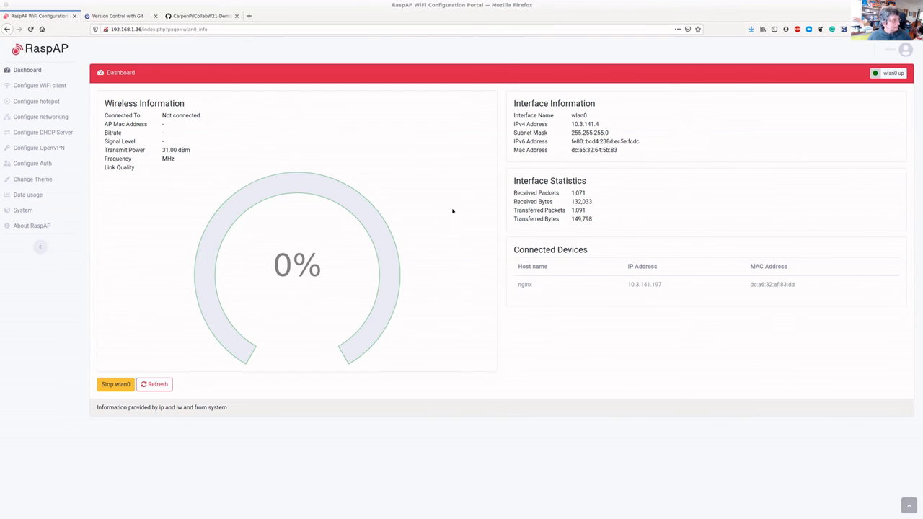
pyautogui.moveTo(343, 241)
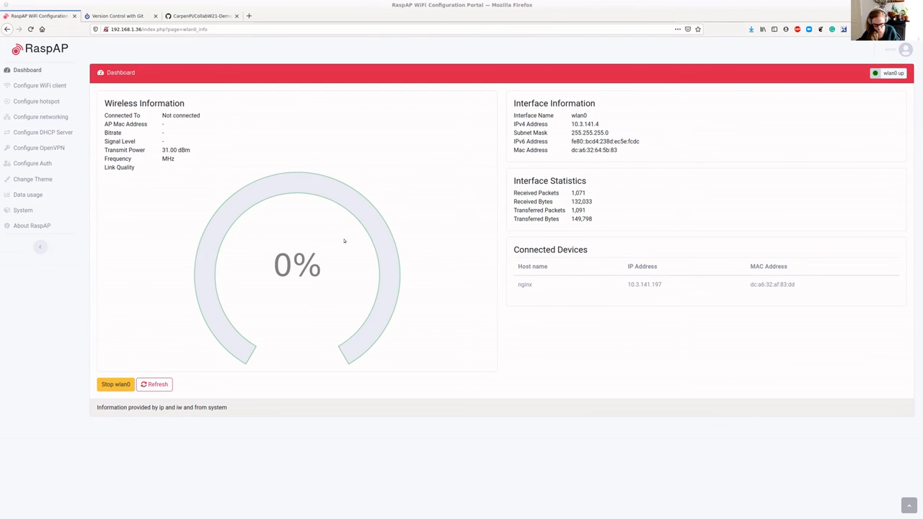
pyautogui.moveTo(437, 220)
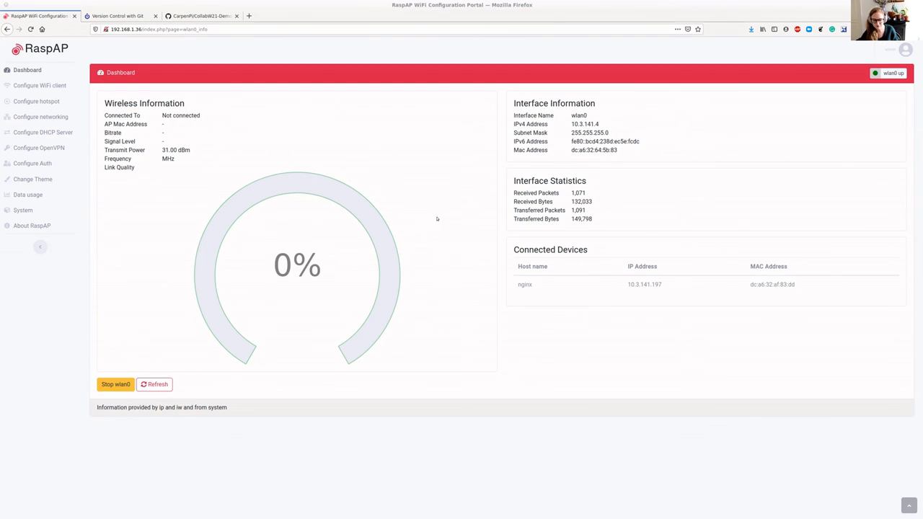
pyautogui.moveTo(714, 291)
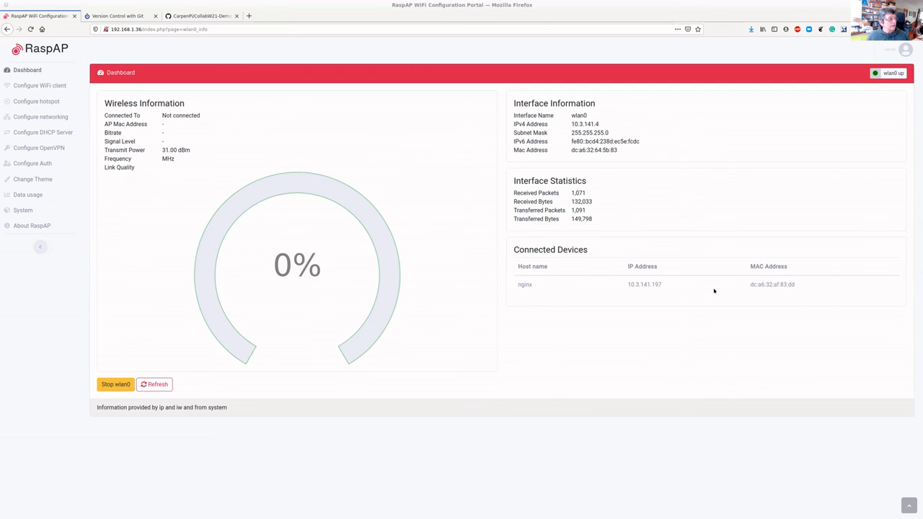
pyautogui.moveTo(365, 234)
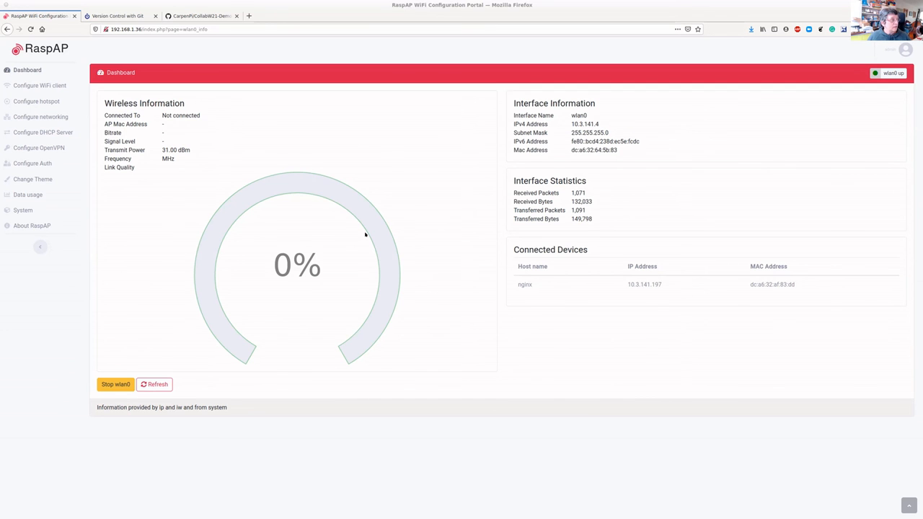
pyautogui.moveTo(571, 167)
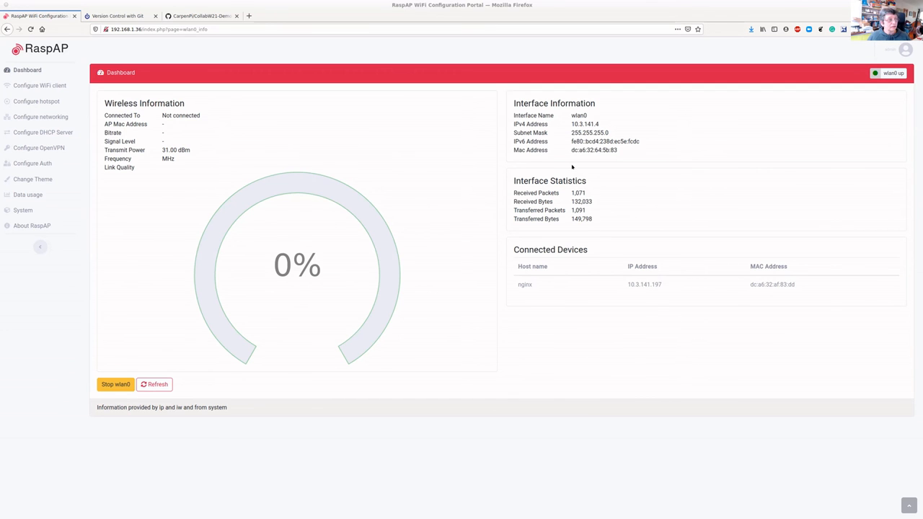
pyautogui.moveTo(753, 170)
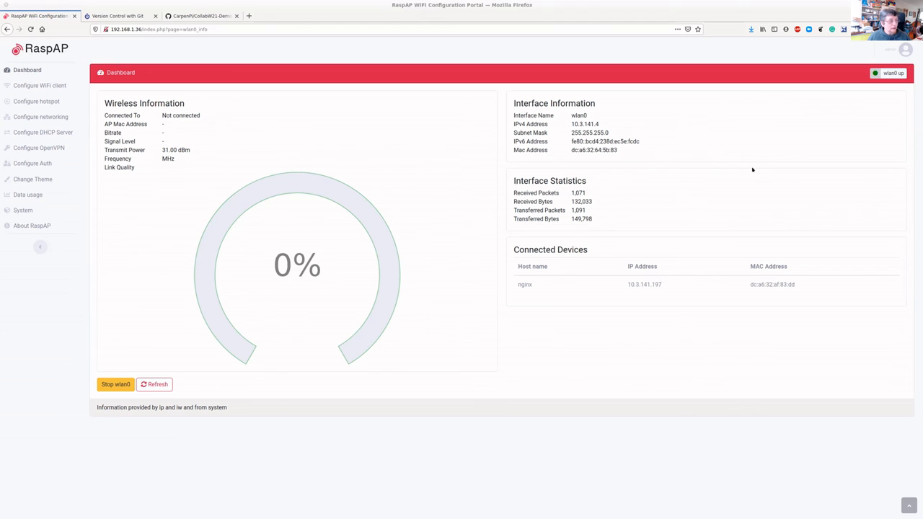
pyautogui.moveTo(805, 135)
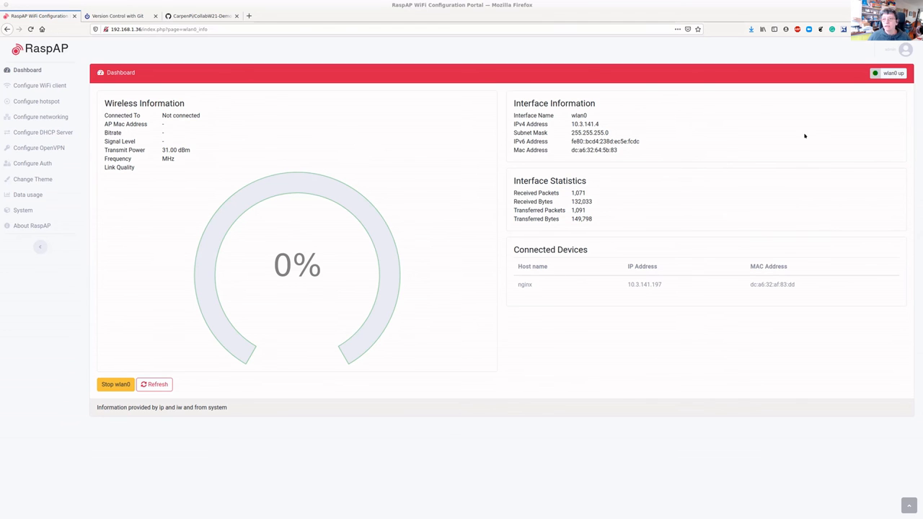
pyautogui.moveTo(635, 202)
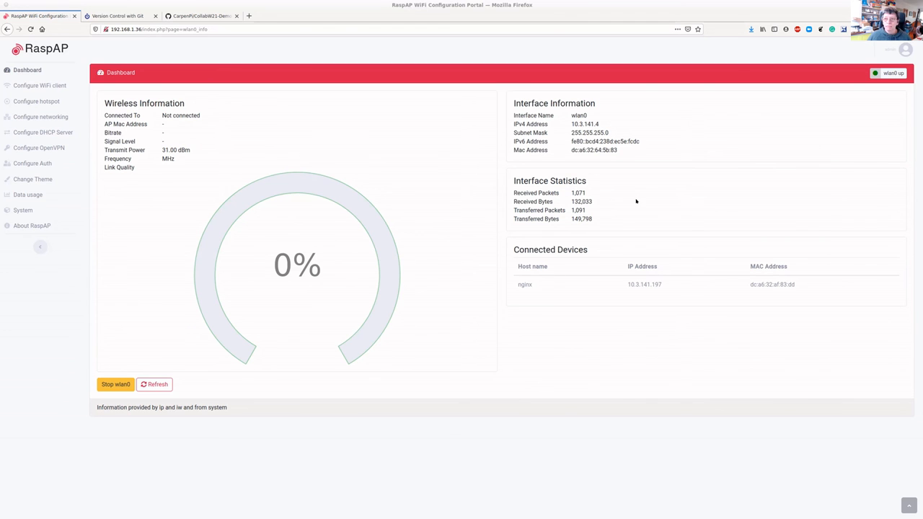
pyautogui.moveTo(455, 183)
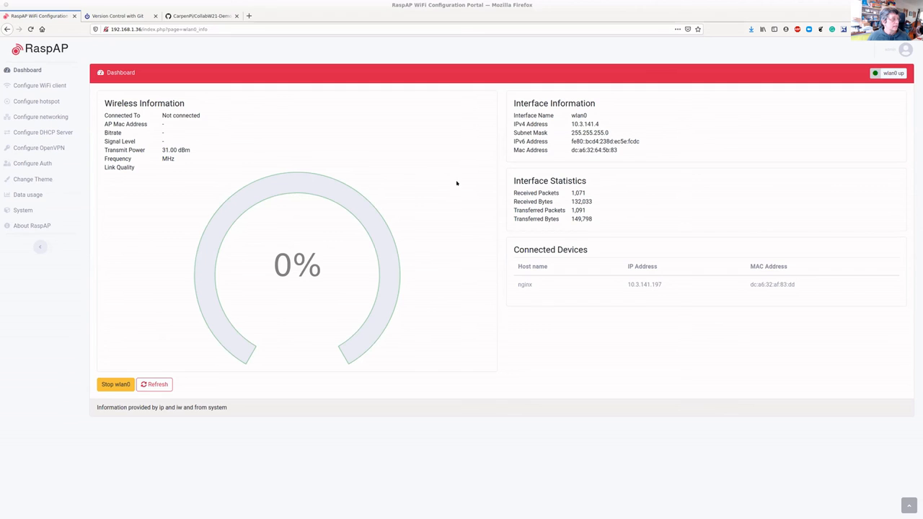
pyautogui.moveTo(176, 189)
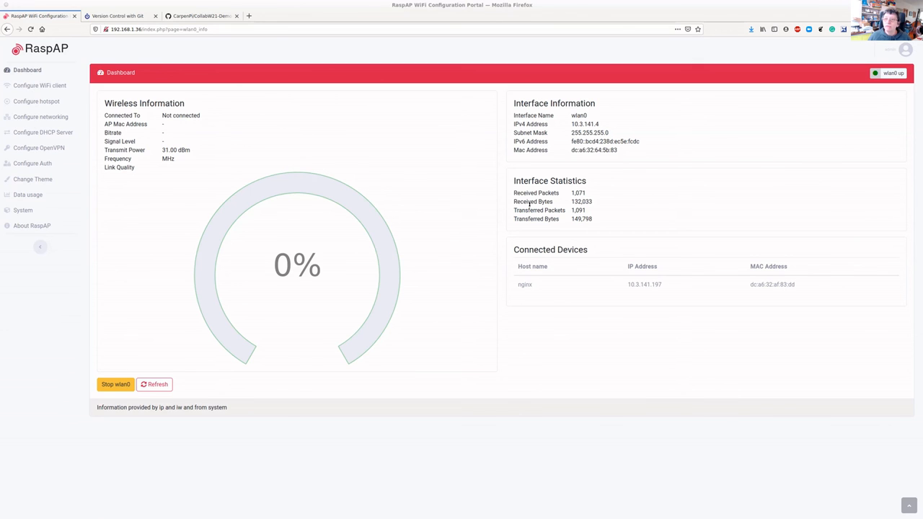
pyautogui.moveTo(405, 290)
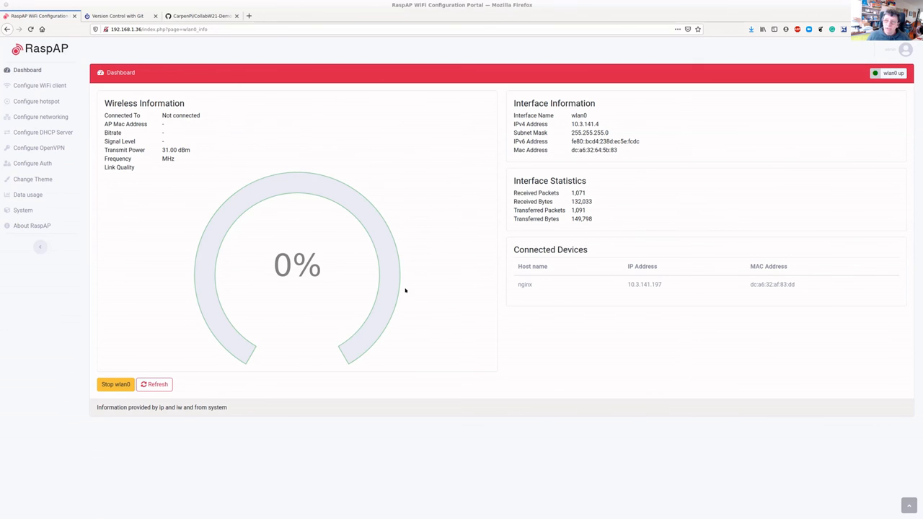
pyautogui.moveTo(321, 312)
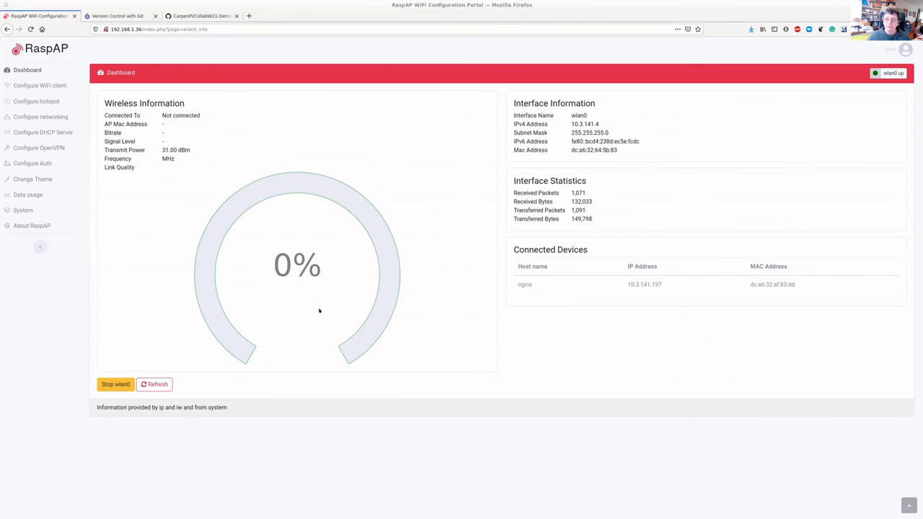